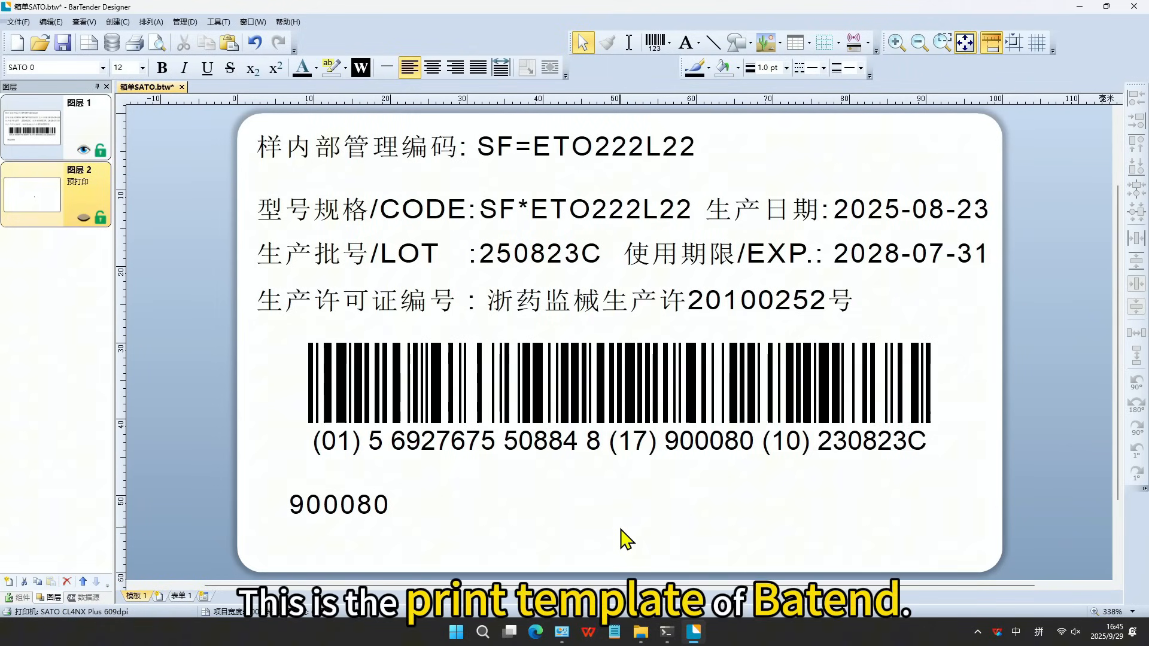
pyautogui.click(596, 396)
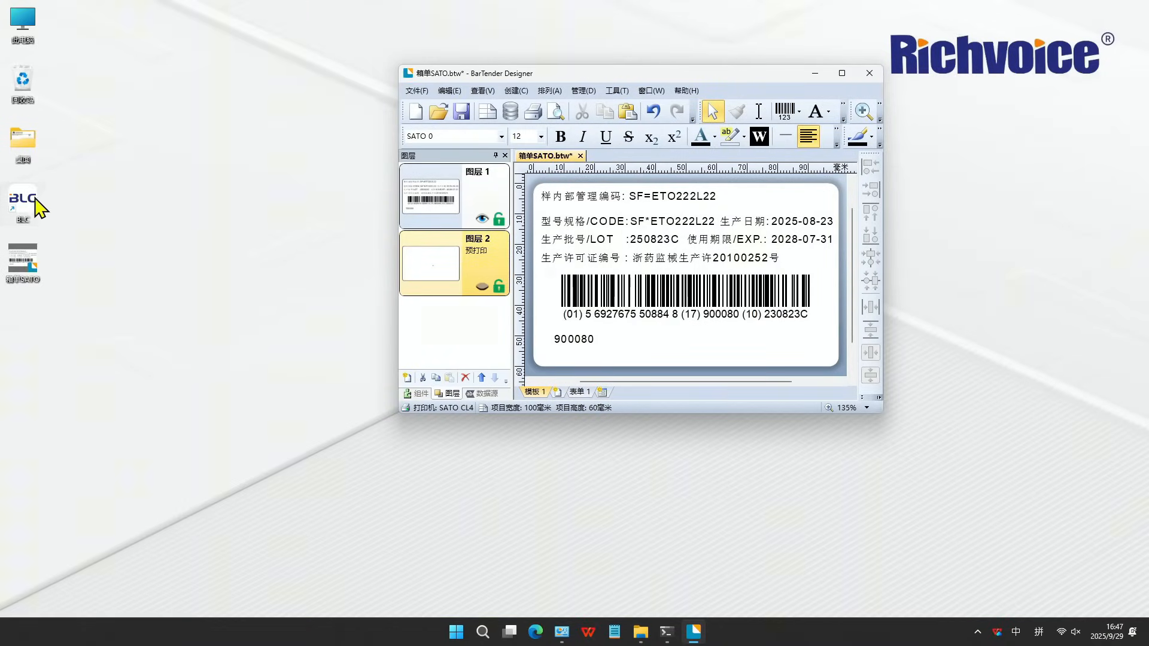
pyautogui.doubleClick(23, 198)
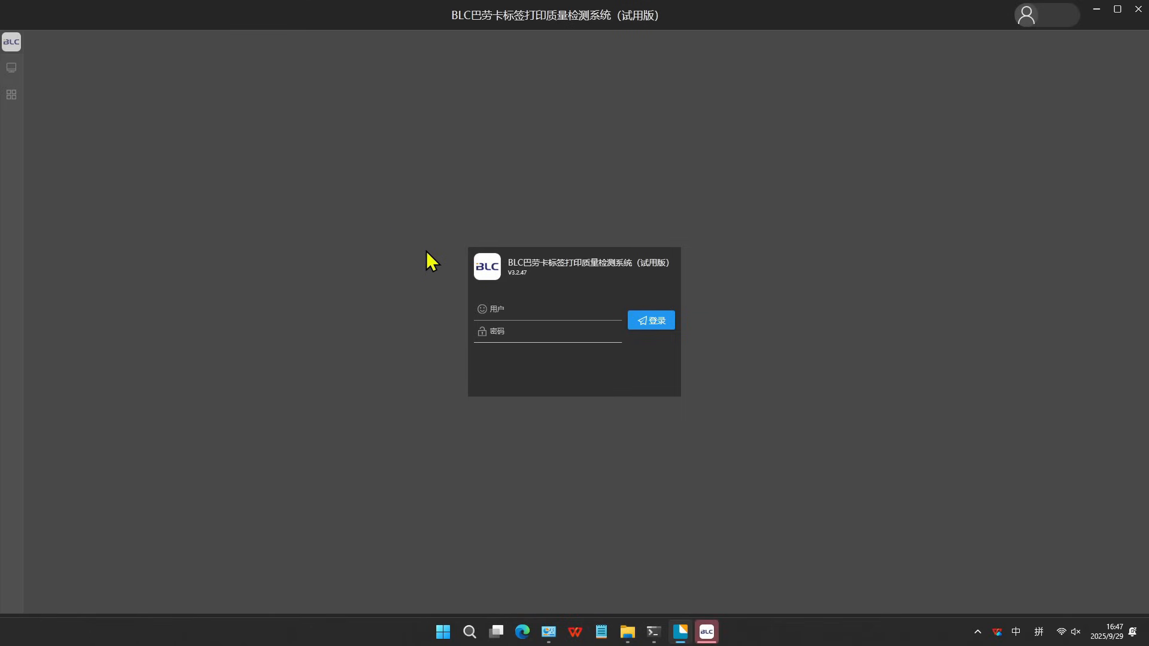
pyautogui.write('a')
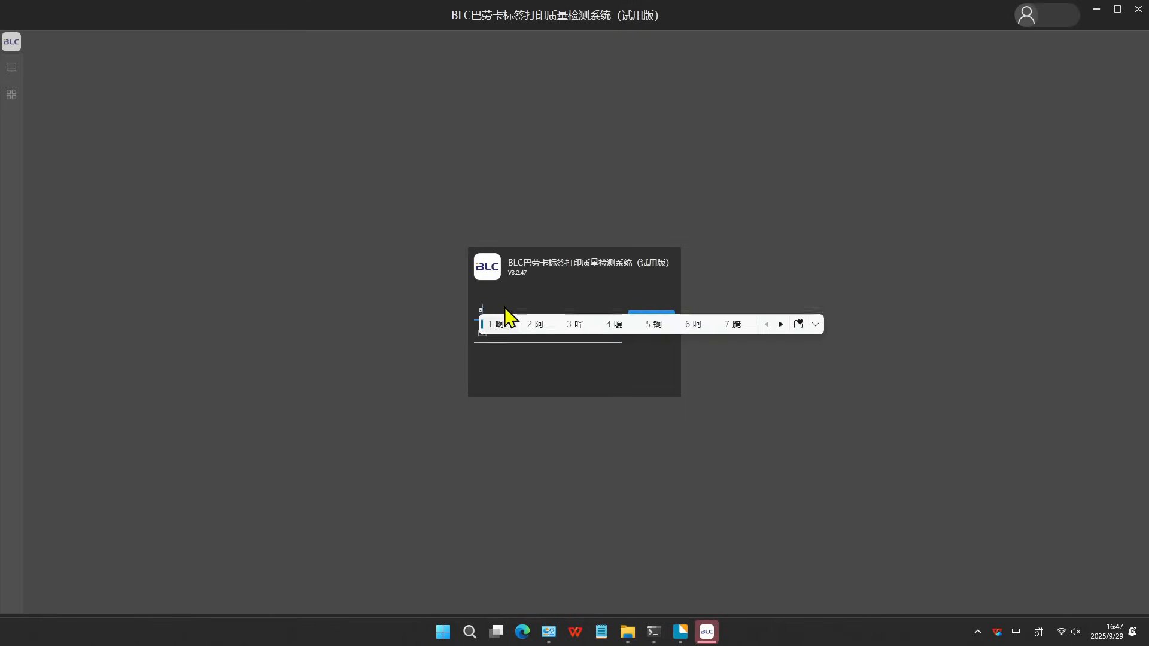
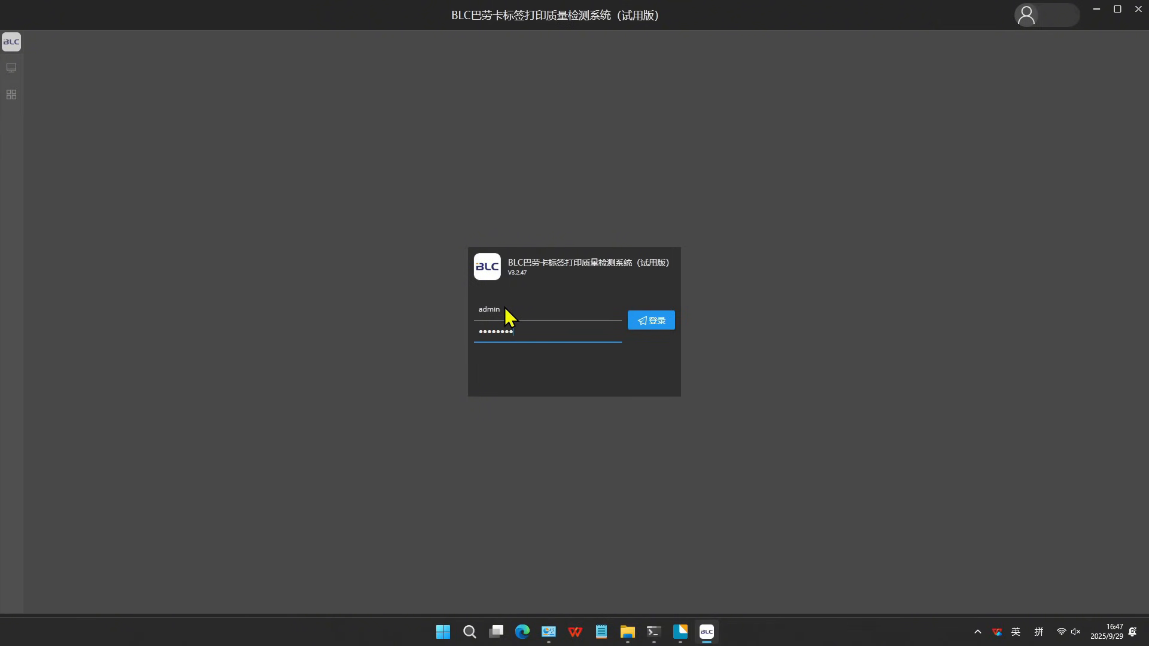
# Step: Log in, then accept the printer/camera device settings and the 100×60 mm label size in the new template wizard
pyautogui.click(649, 320)
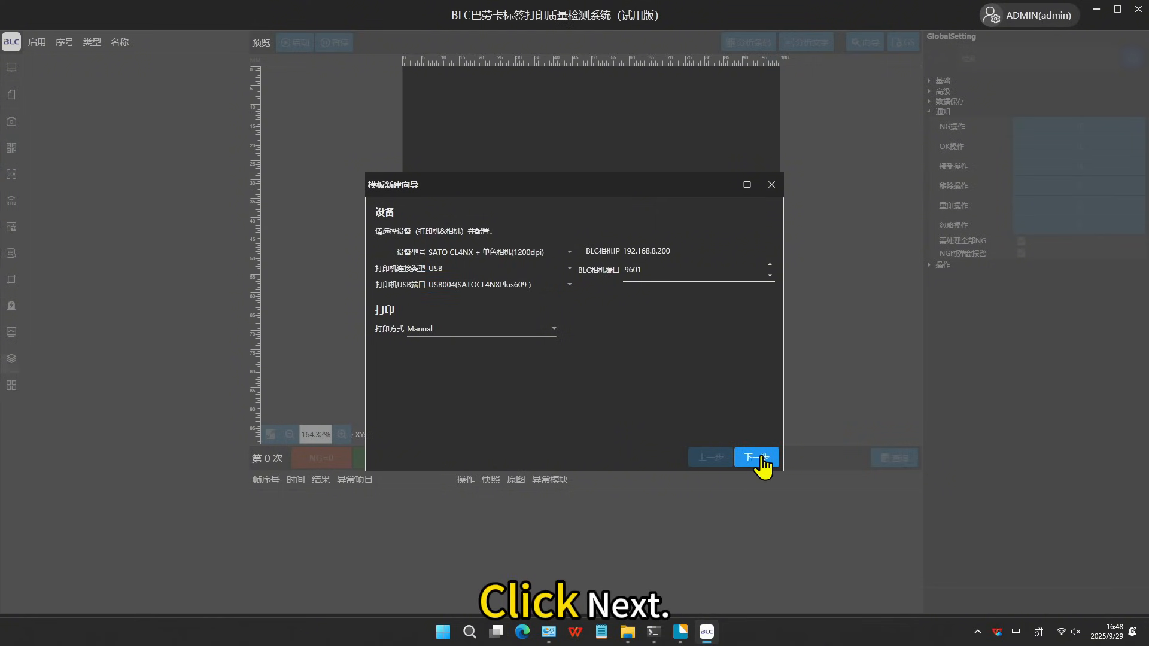
pyautogui.click(756, 457)
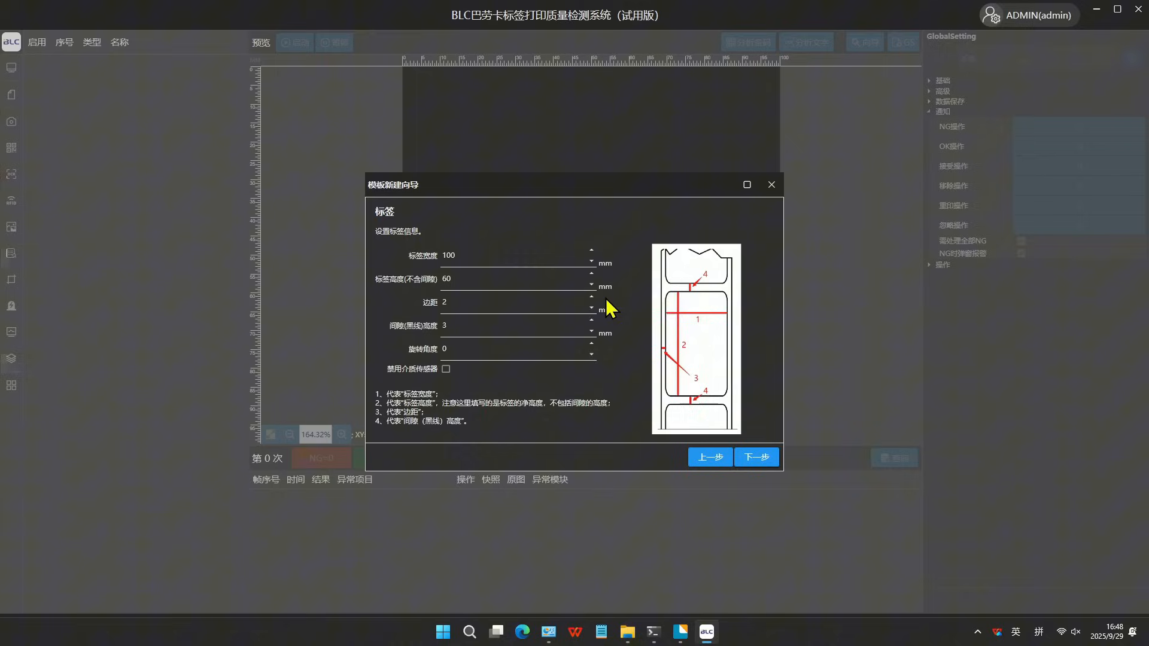
pyautogui.moveTo(625, 260)
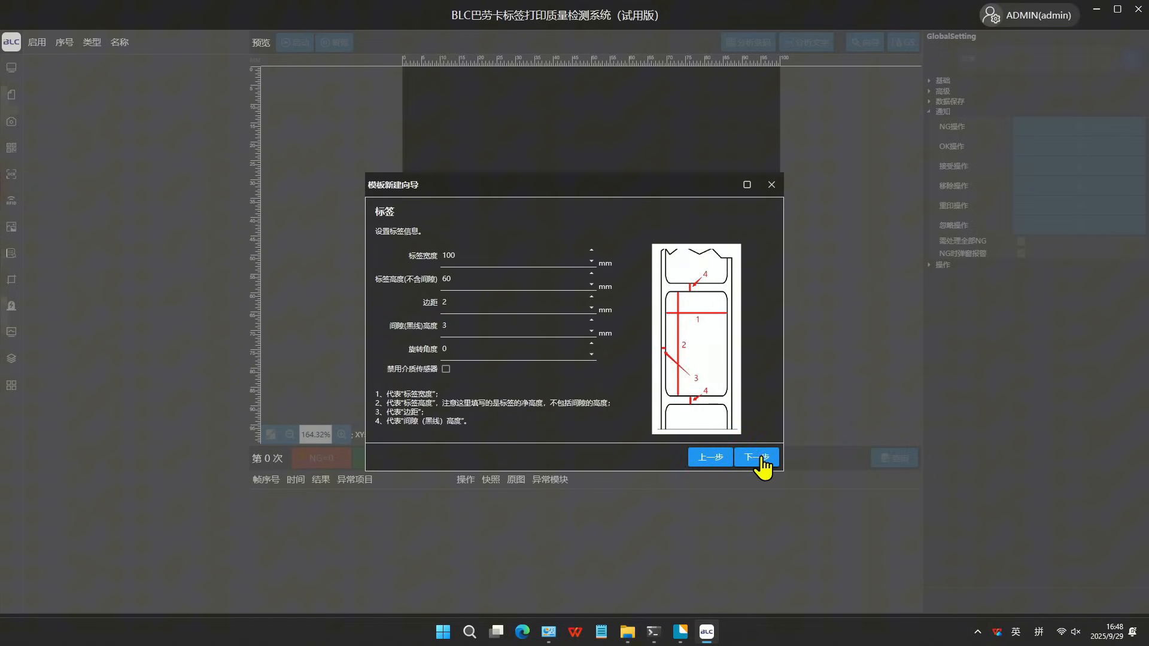
pyautogui.click(756, 456)
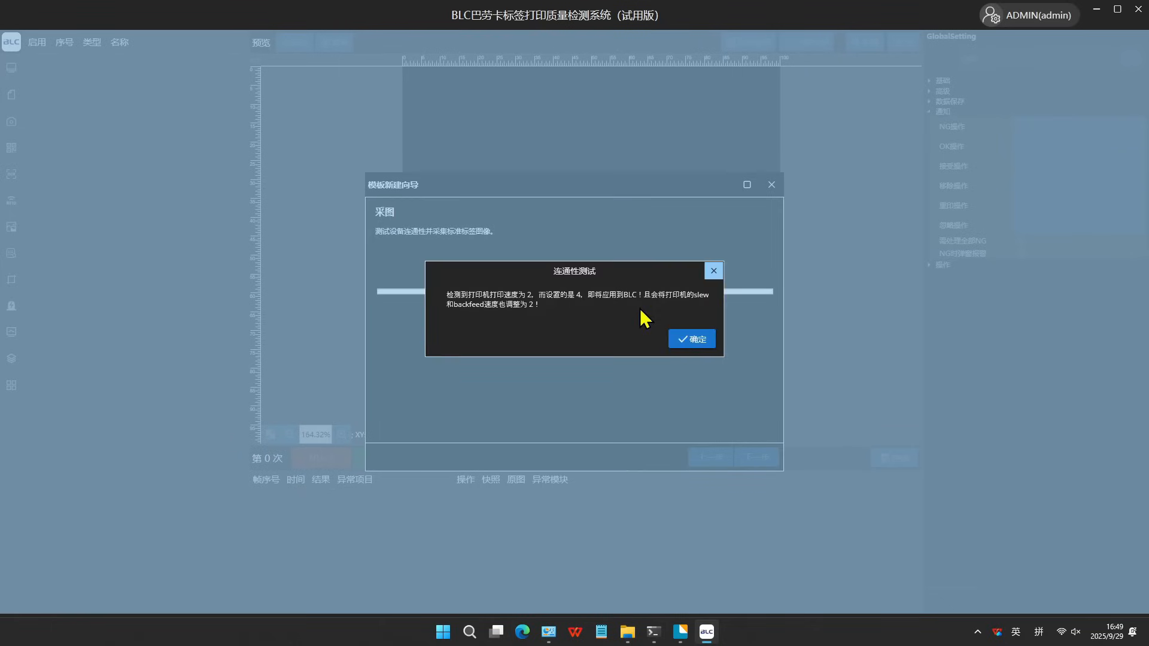
# Step: Acknowledge the connectivity test notice about printer speed adjustment
pyautogui.click(691, 339)
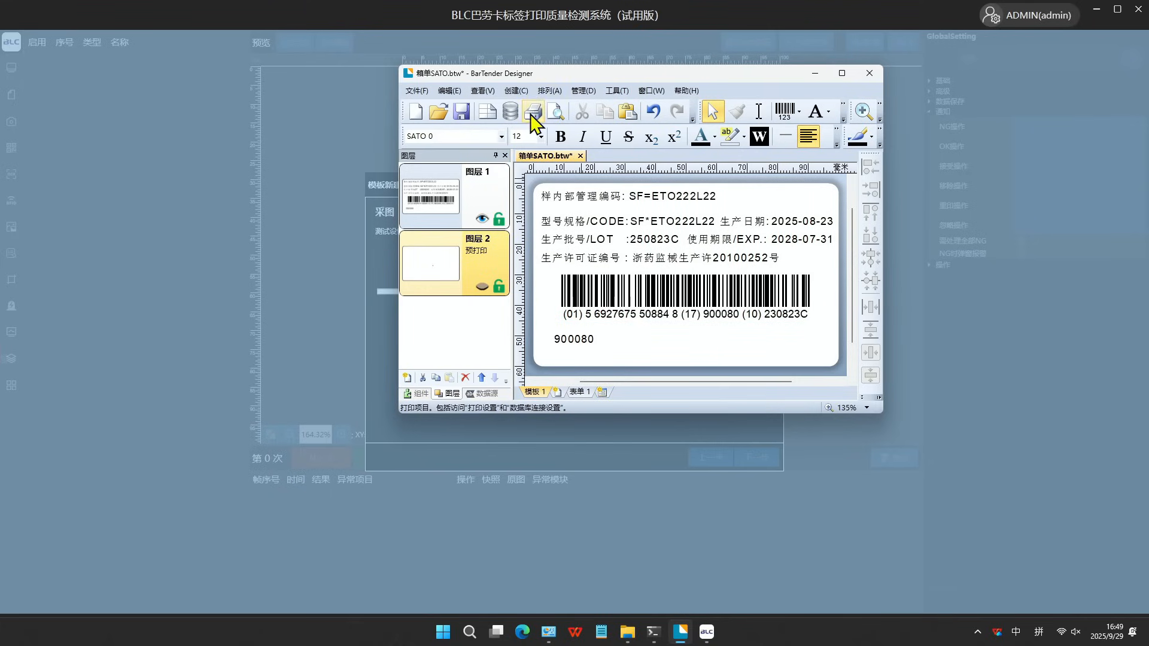
# Step: Print the SATO label template from BarTender so the wizard captures its image
pyautogui.click(531, 111)
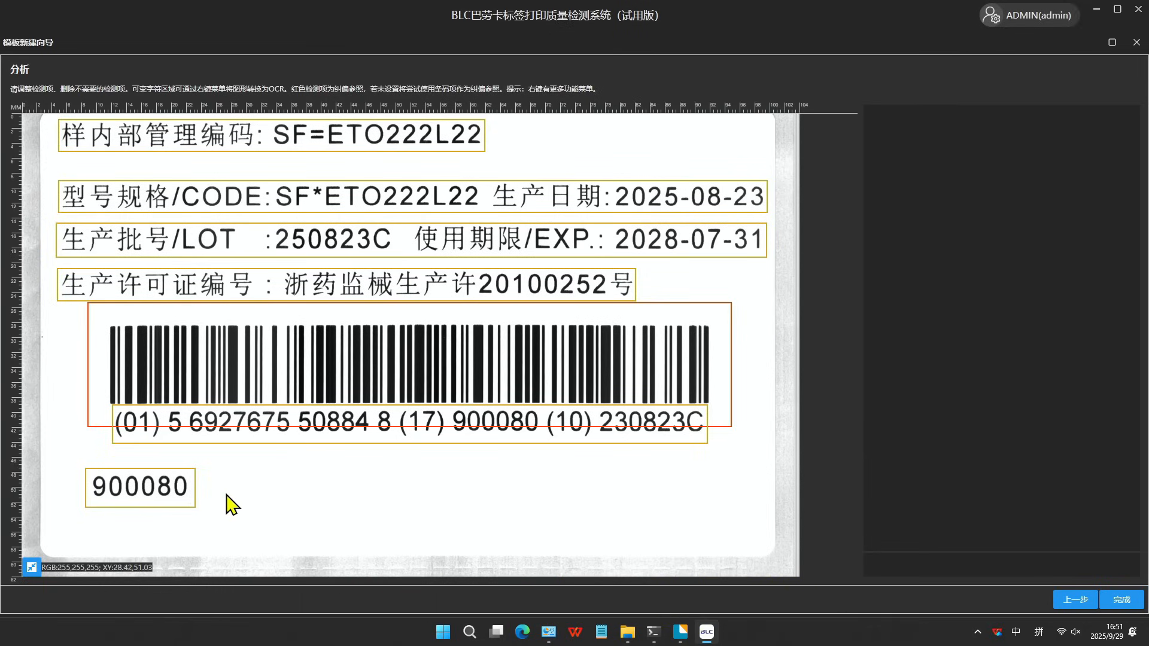
# Step: Convert the 900080 detection region to an OCR check and set it as the alignment reference
pyautogui.click(138, 487)
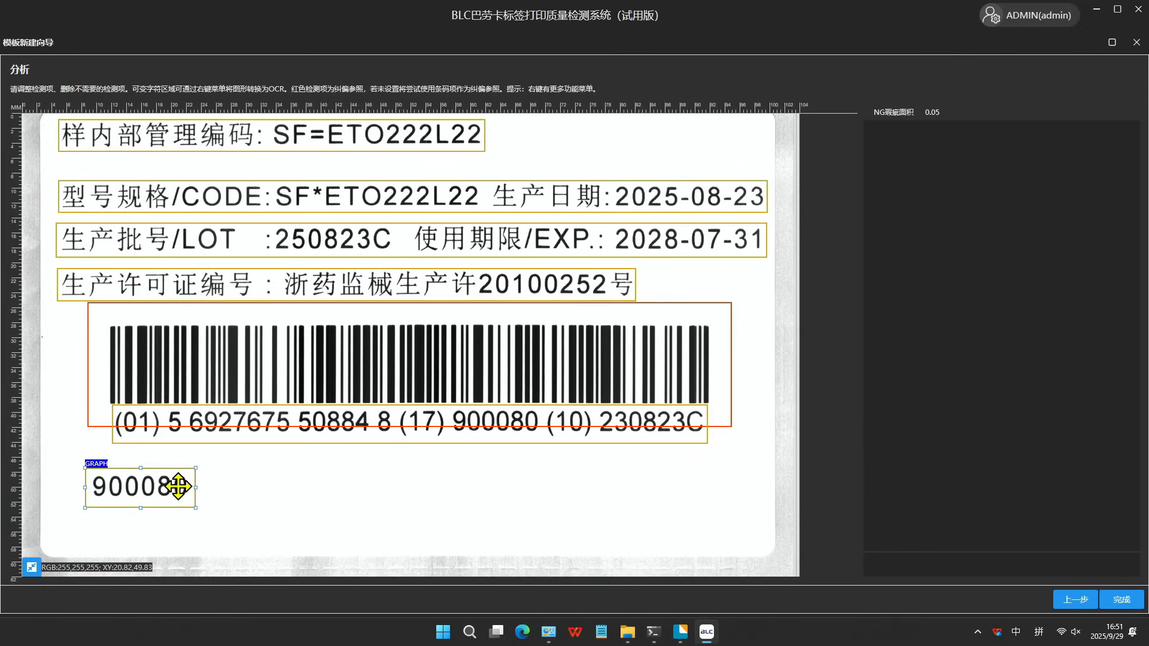
pyautogui.rightClick(176, 487)
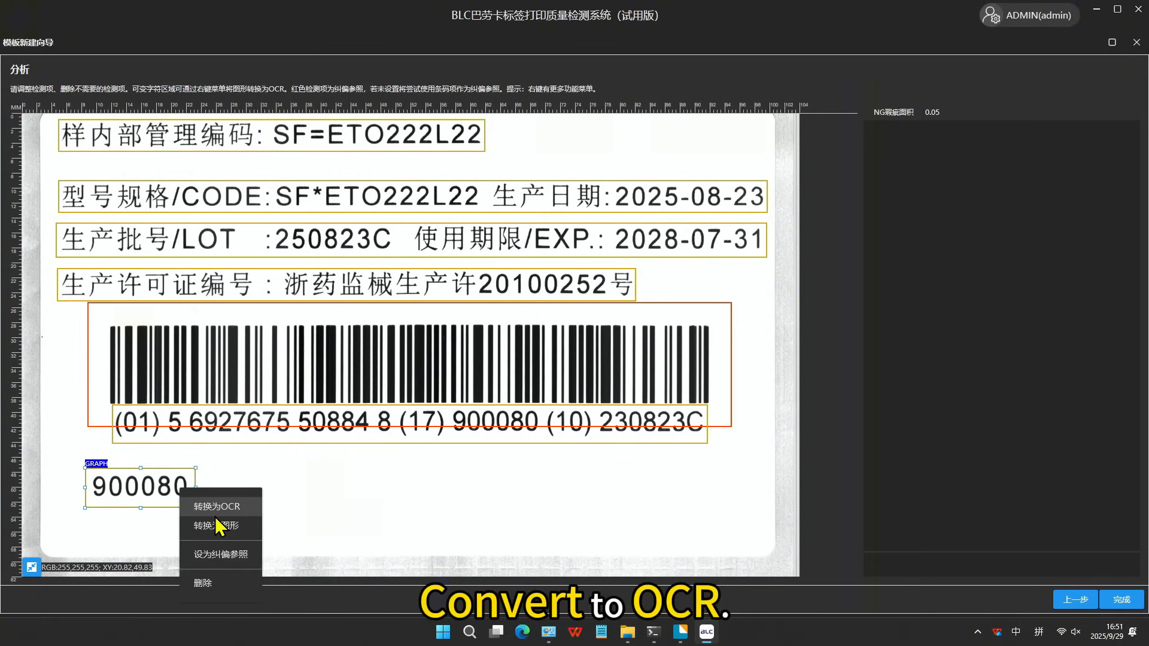
pyautogui.click(217, 505)
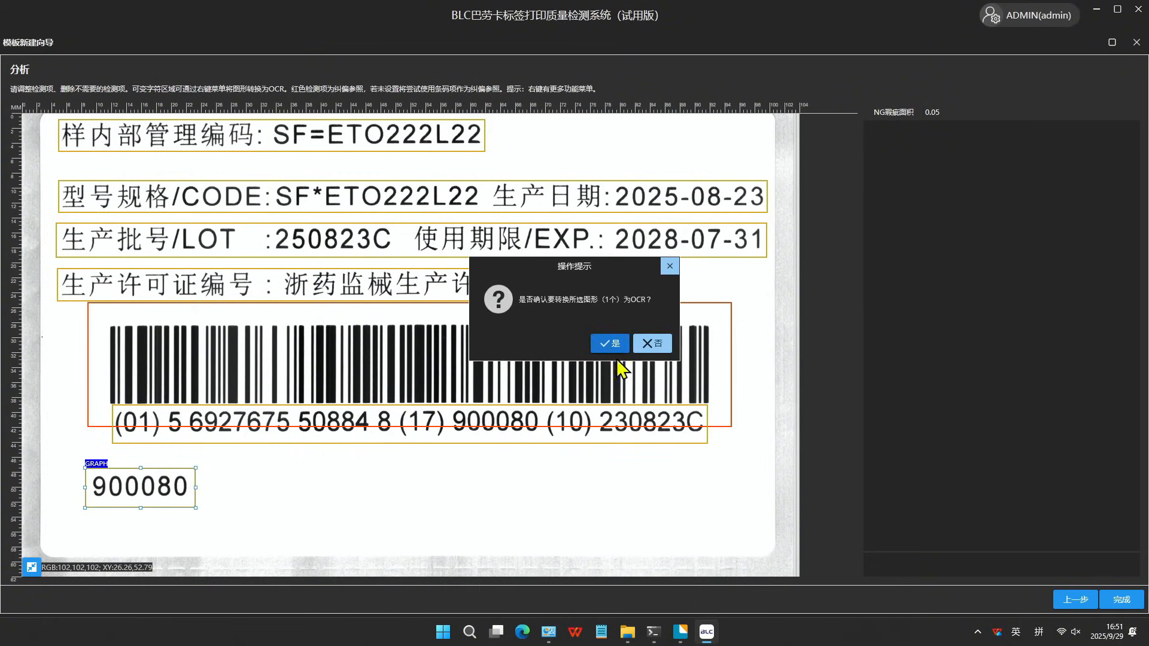
pyautogui.click(607, 343)
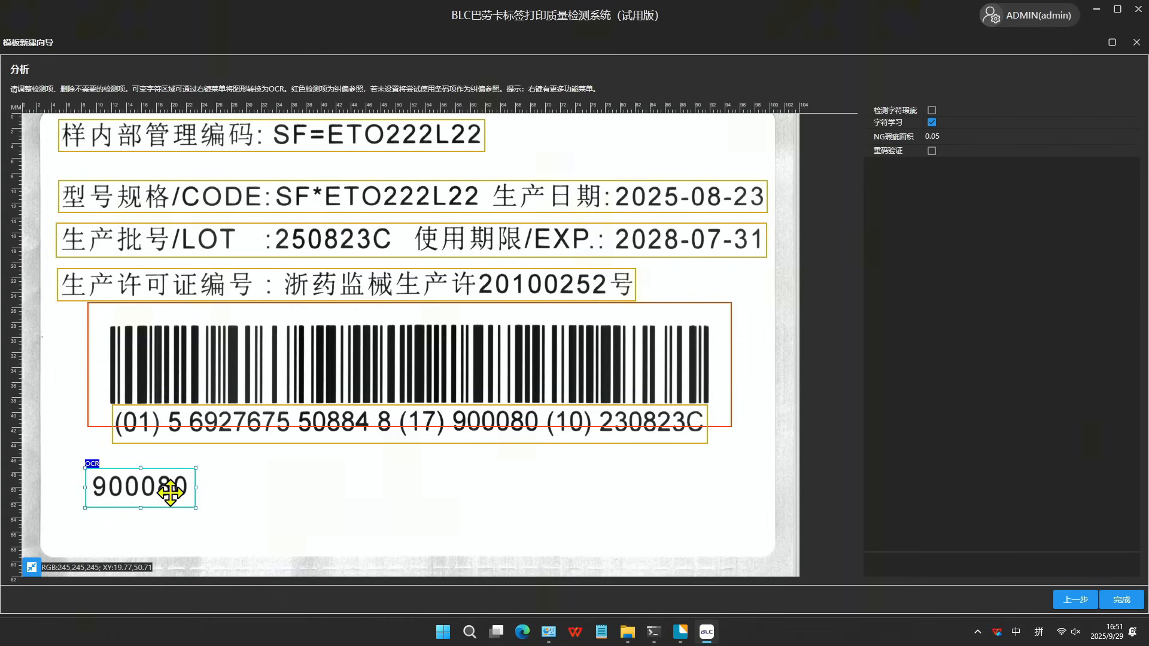
pyautogui.rightClick(139, 487)
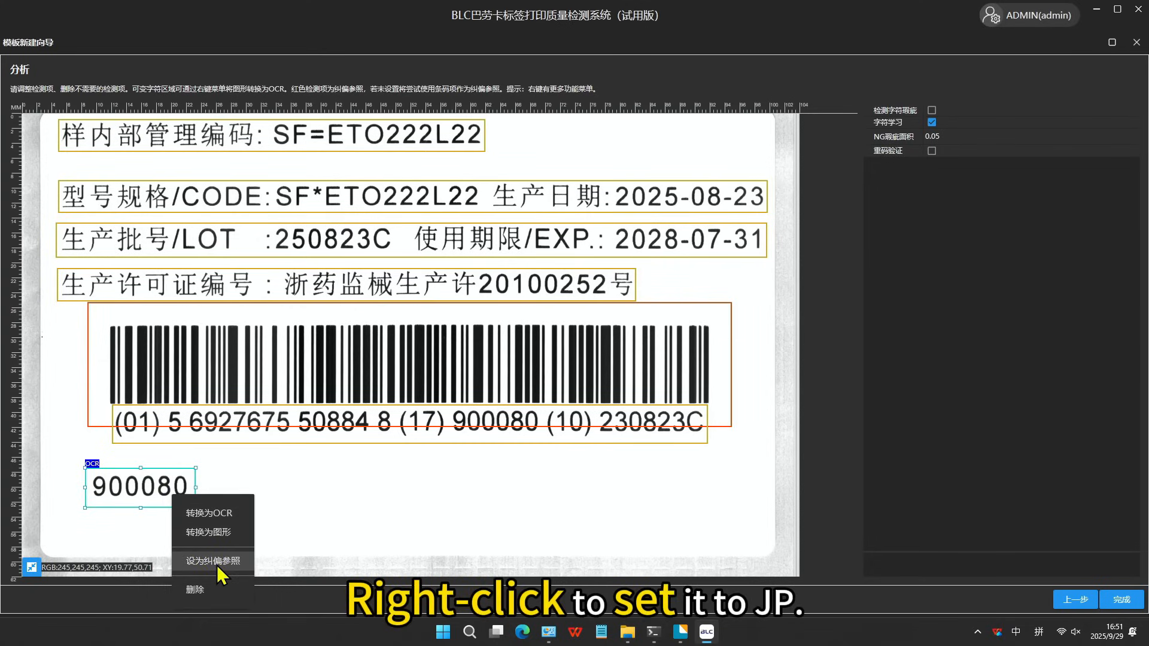
pyautogui.click(212, 560)
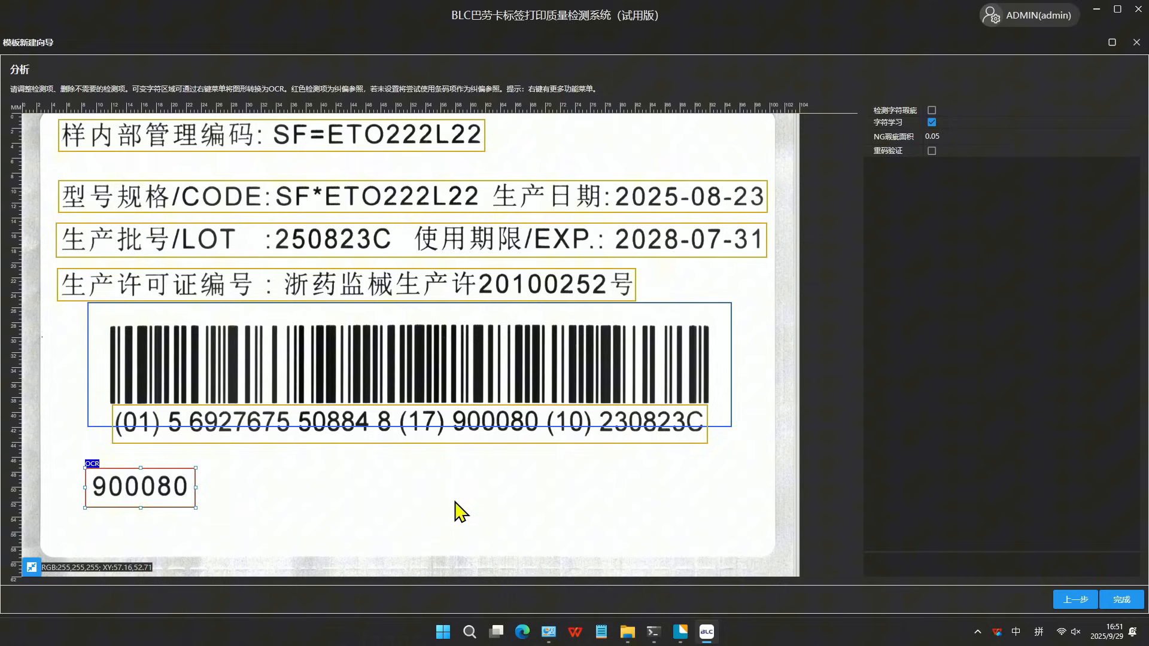
# Step: Convert the barcode's human-readable text region to an OCR check
pyautogui.click(409, 423)
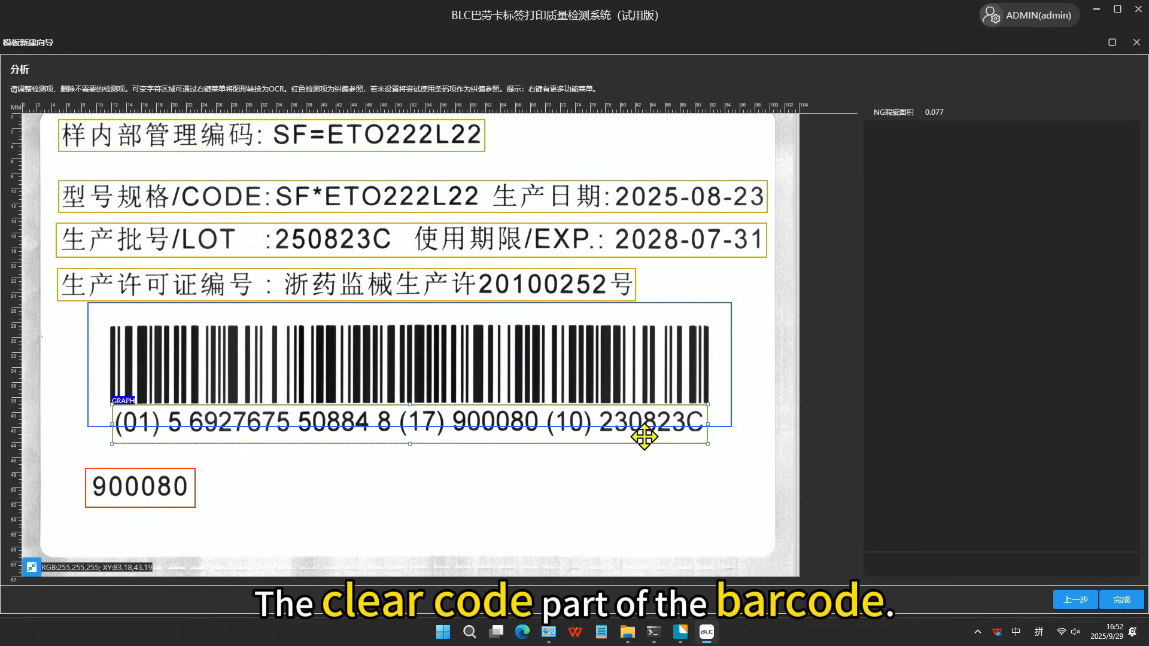
pyautogui.rightClick(645, 438)
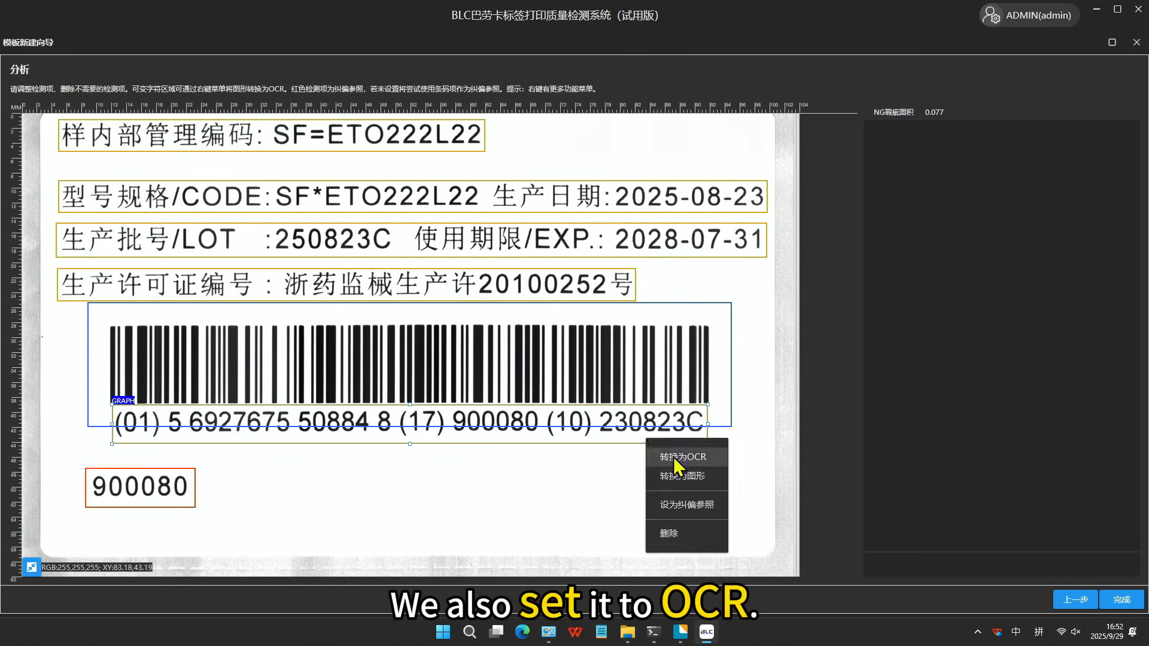
pyautogui.click(682, 445)
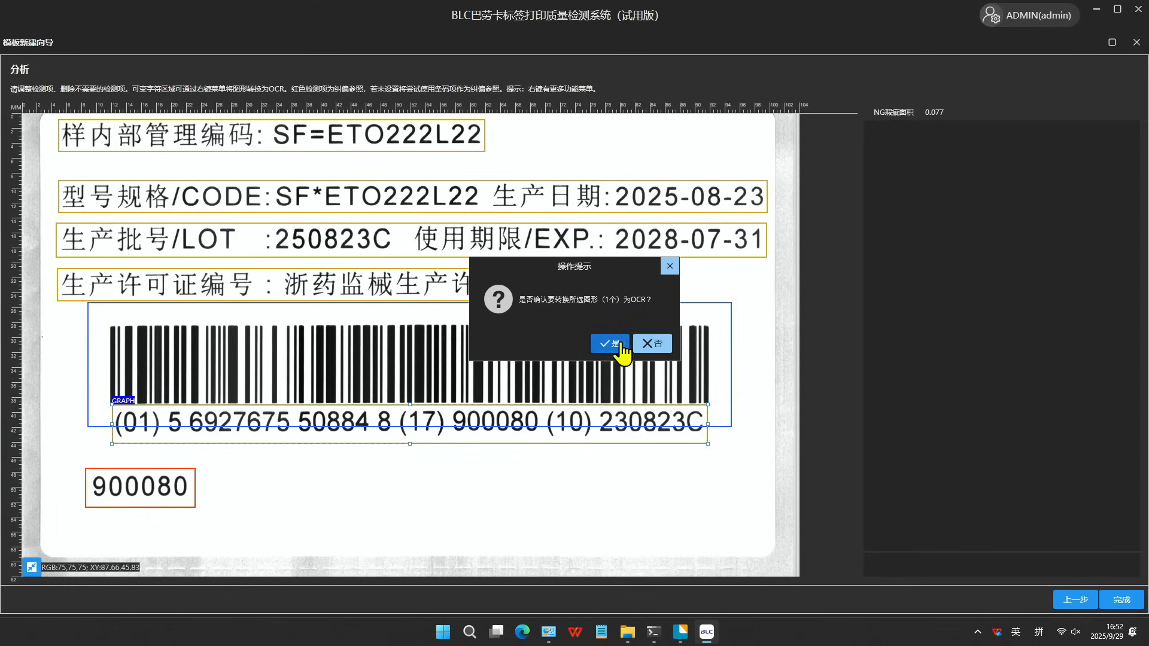
pyautogui.click(609, 344)
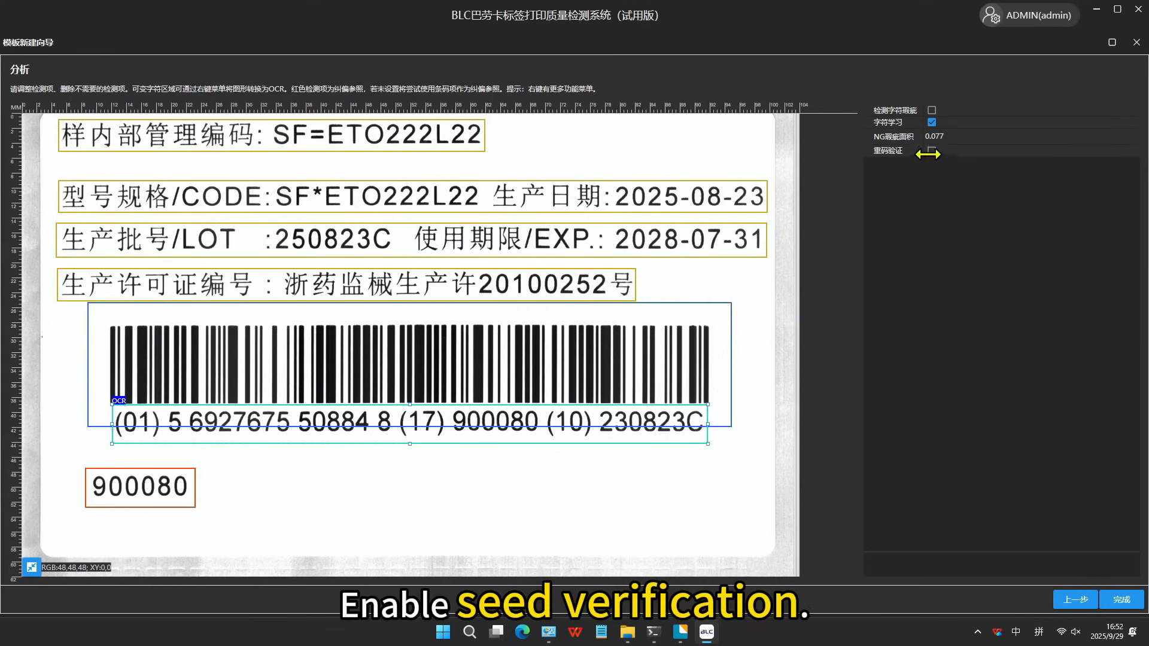
# Step: Enable duplicate code verification, adjust the barcode defect area threshold, and finish the 104X60 template
pyautogui.click(931, 151)
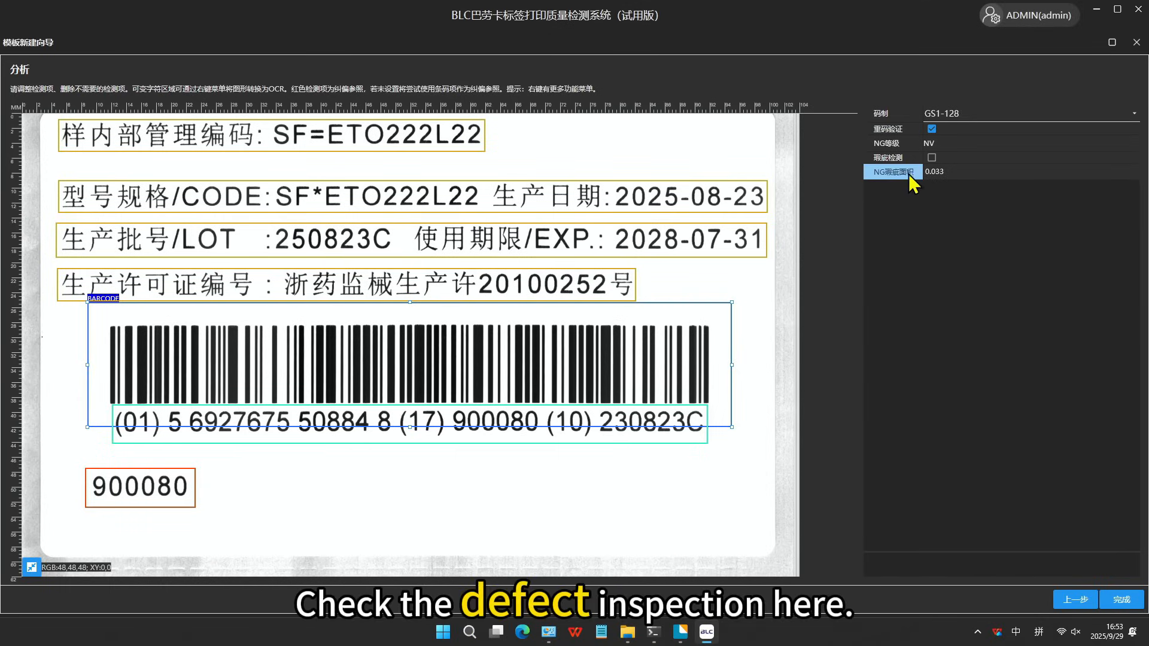
pyautogui.click(931, 157)
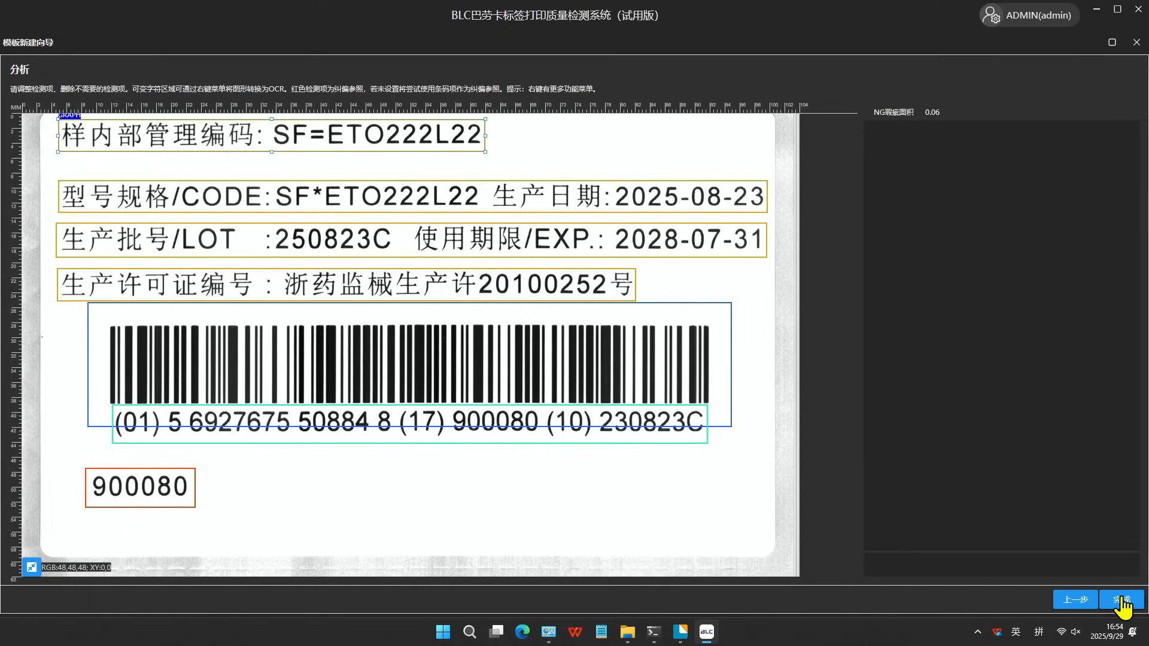
pyautogui.click(1116, 598)
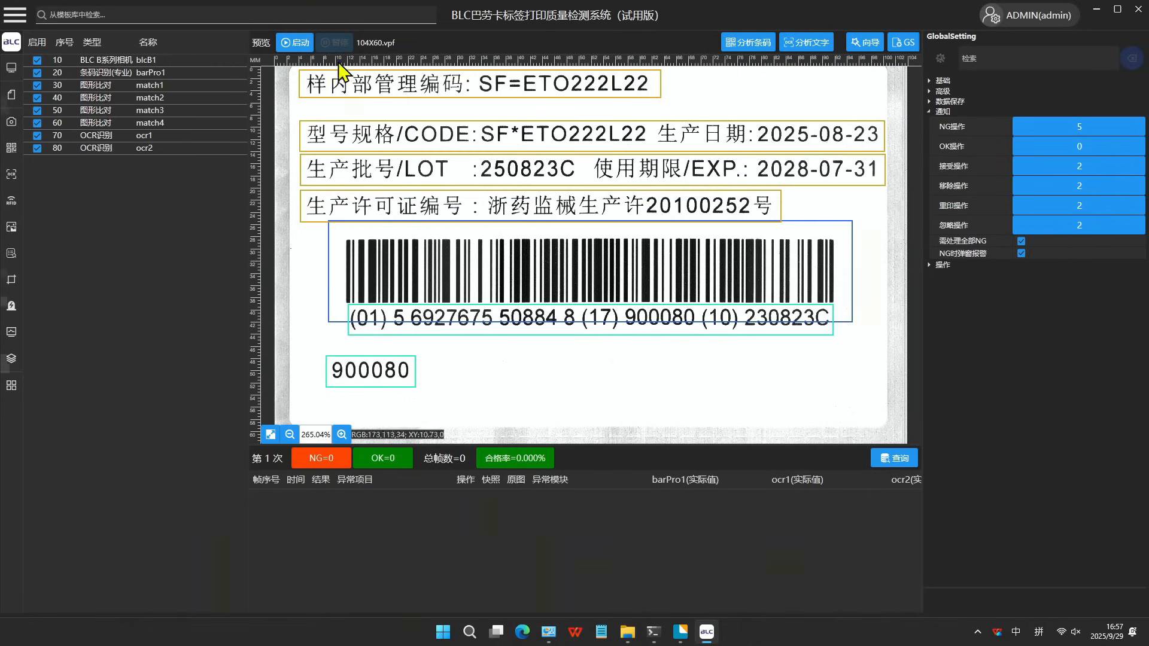
# Step: Start the inspection run so BLC waits for camera images of labels
pyautogui.click(295, 41)
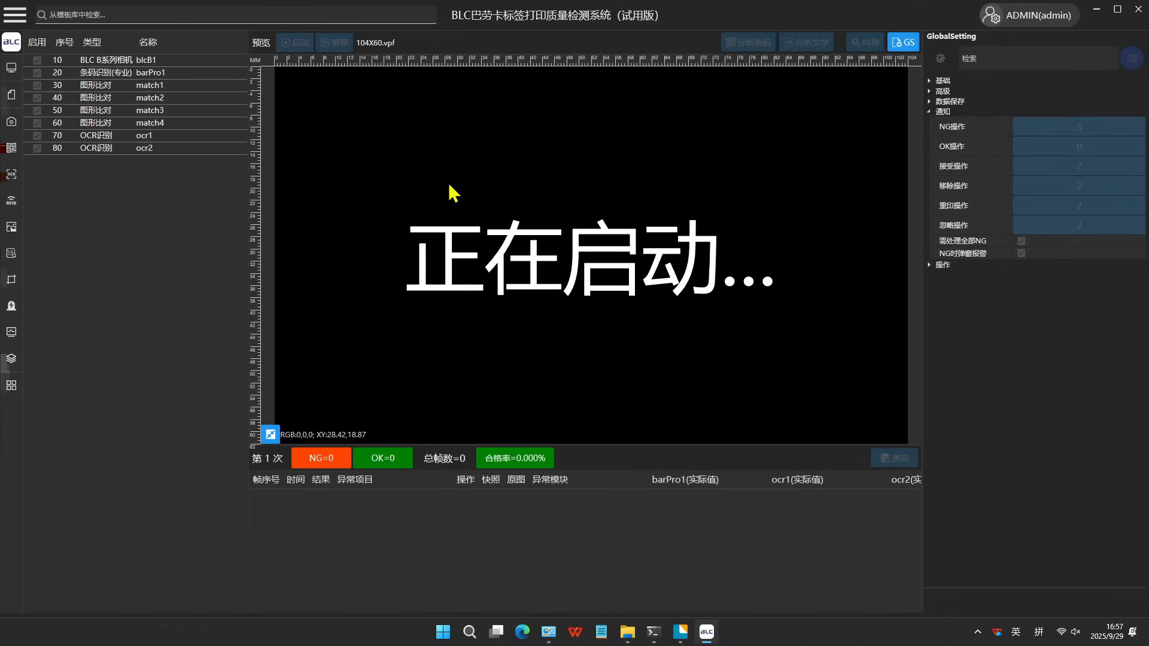
pyautogui.click(295, 42)
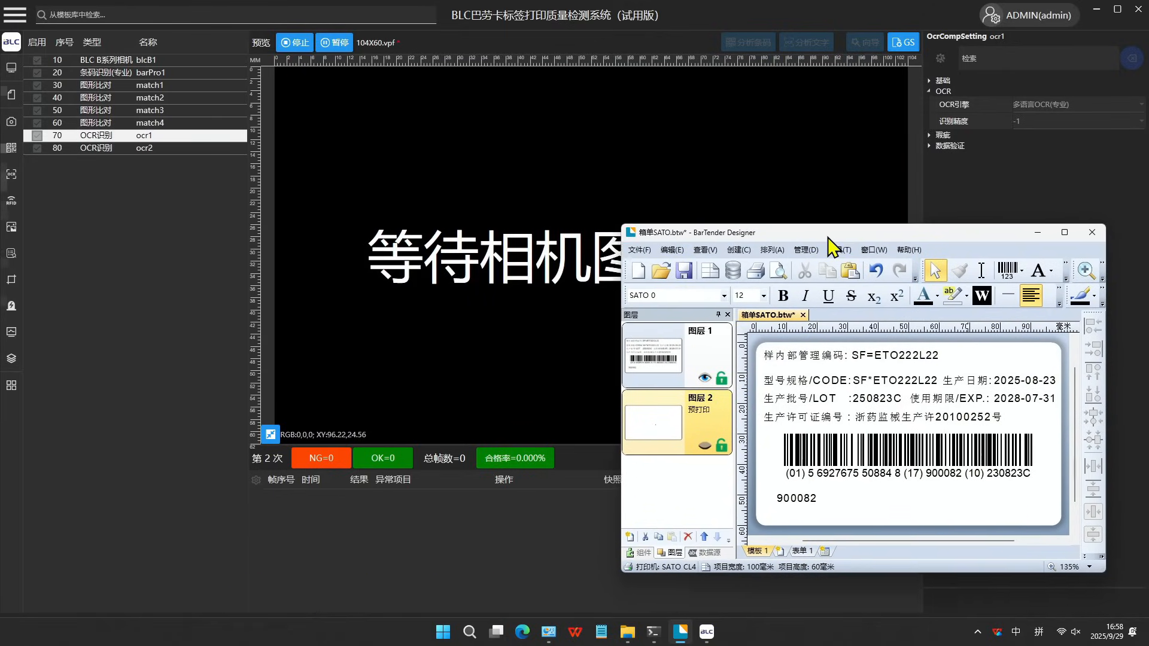
pyautogui.moveTo(748, 266)
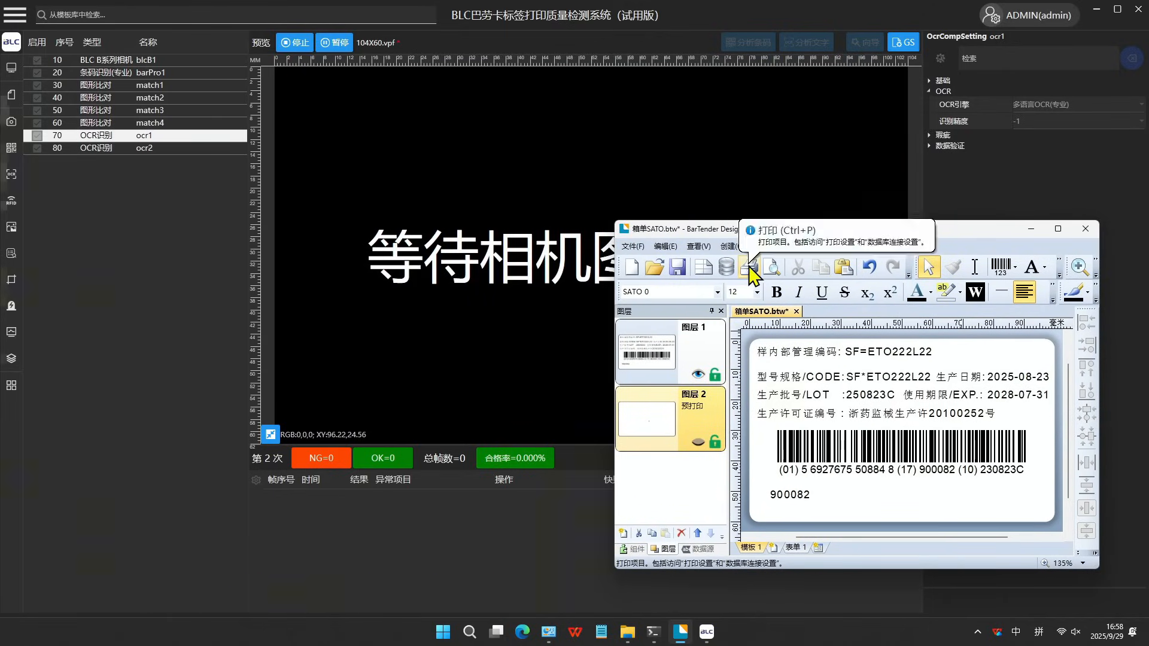
# Step: Print the SATO label design to the SATO CL4NX Plus printer for inspection
pyautogui.click(748, 265)
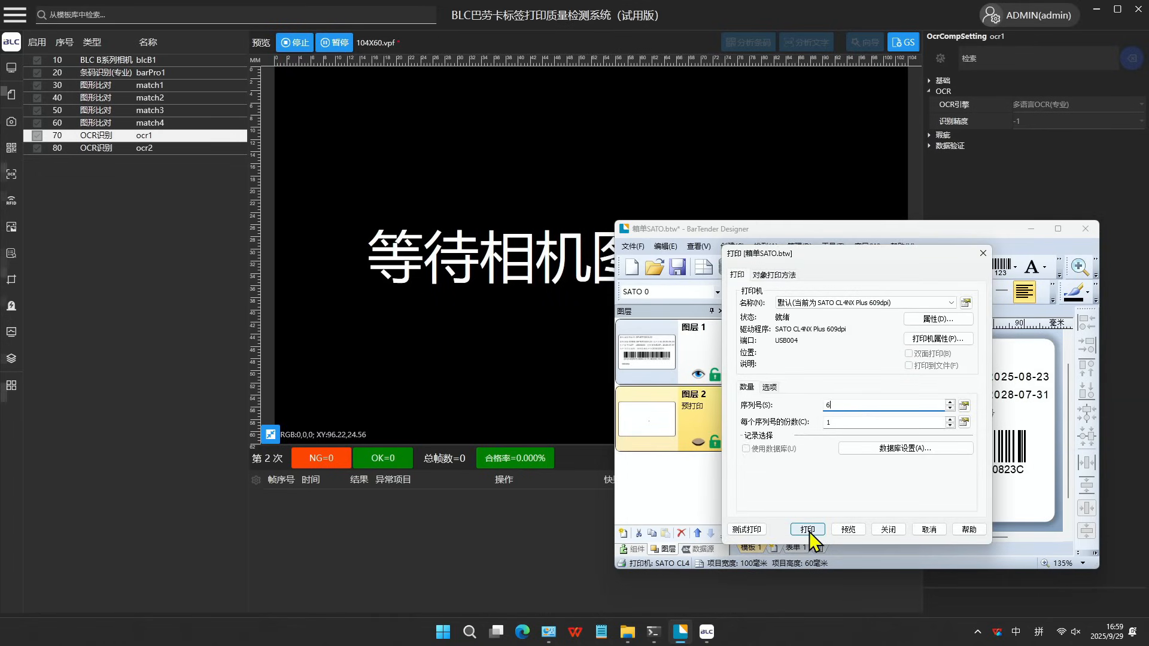
pyautogui.click(805, 528)
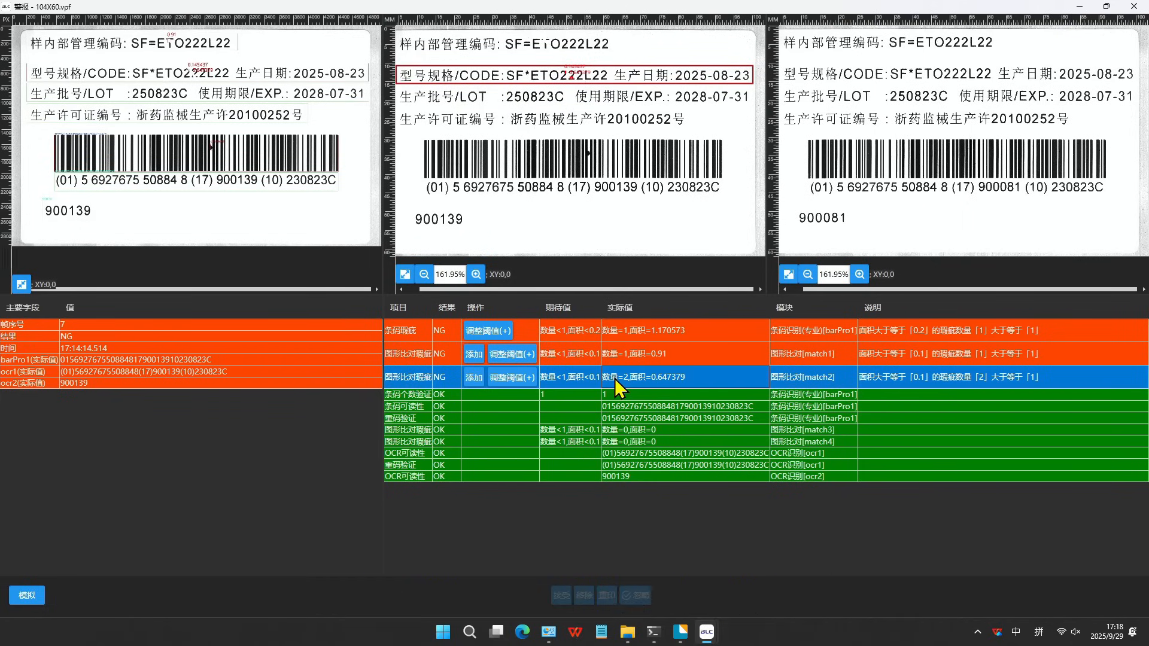
pyautogui.moveTo(703, 226)
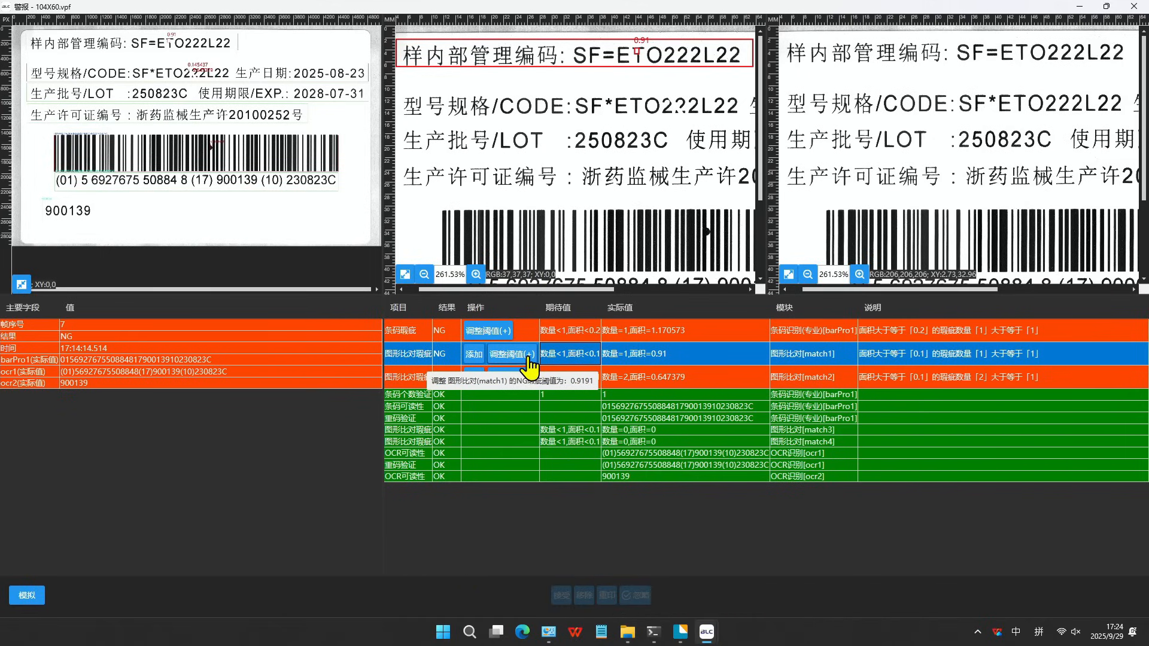
# Step: Raise match1's pattern-comparison NG threshold to 0.9191 in the alarm window
pyautogui.click(511, 355)
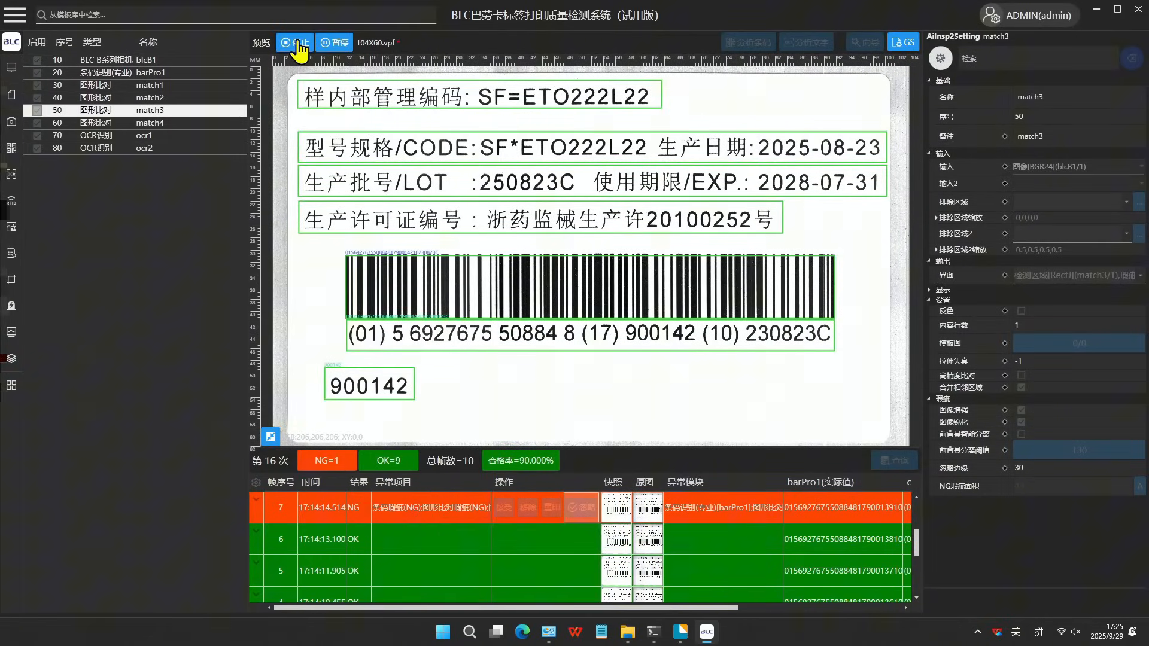
# Step: Stop the inspection and bring up the maximized data query listing the ten frames of batch 16
pyautogui.click(294, 41)
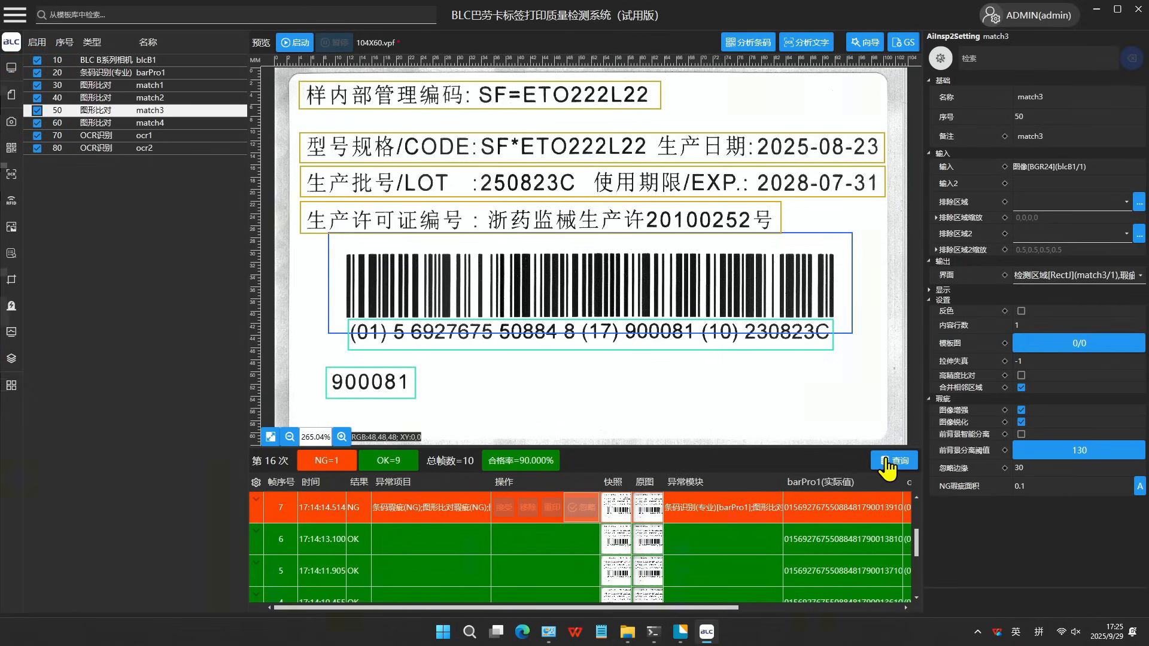
pyautogui.click(893, 459)
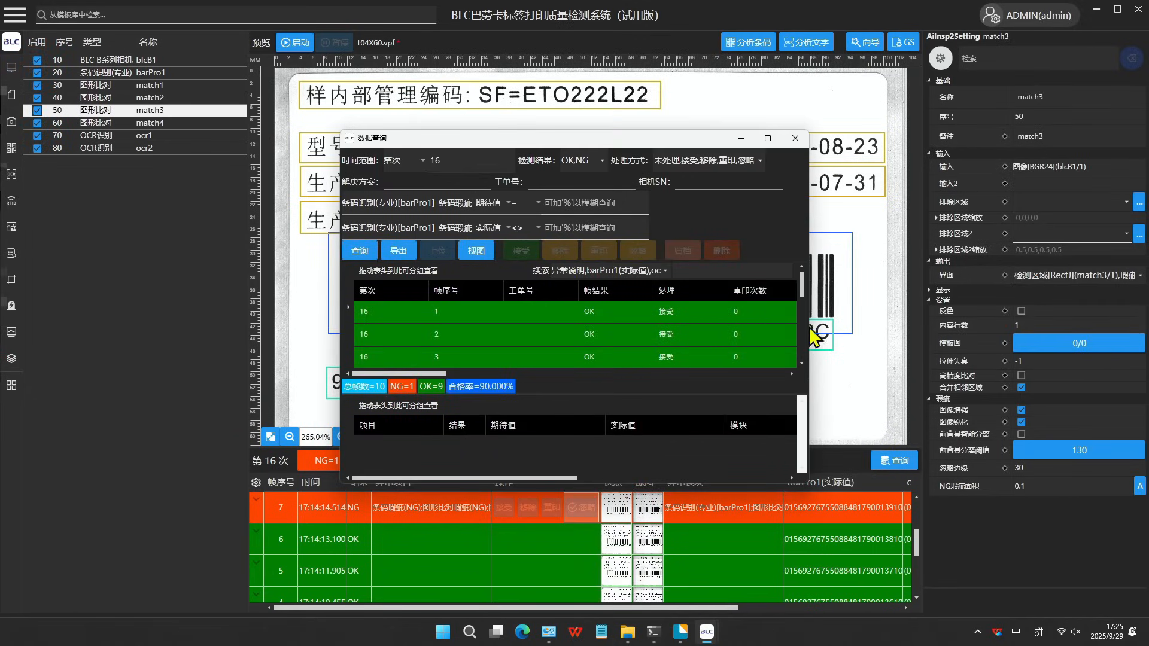
pyautogui.click(766, 138)
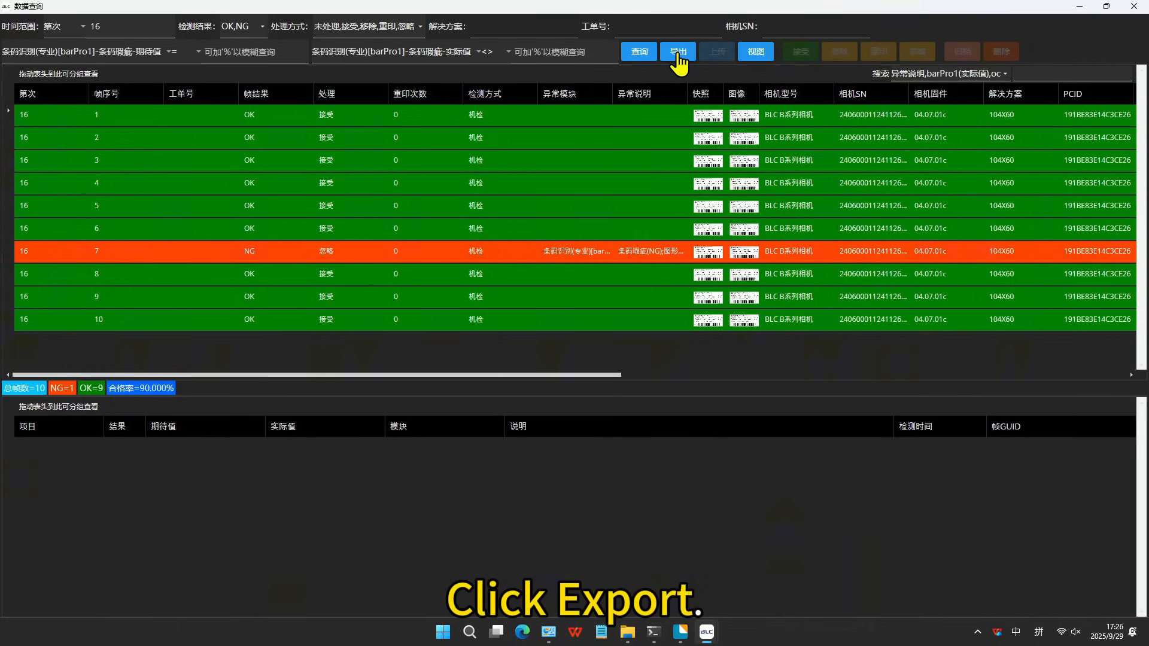
# Step: Start the export and browse to the 104X60 desktop folder with file name 20250929
pyautogui.click(676, 52)
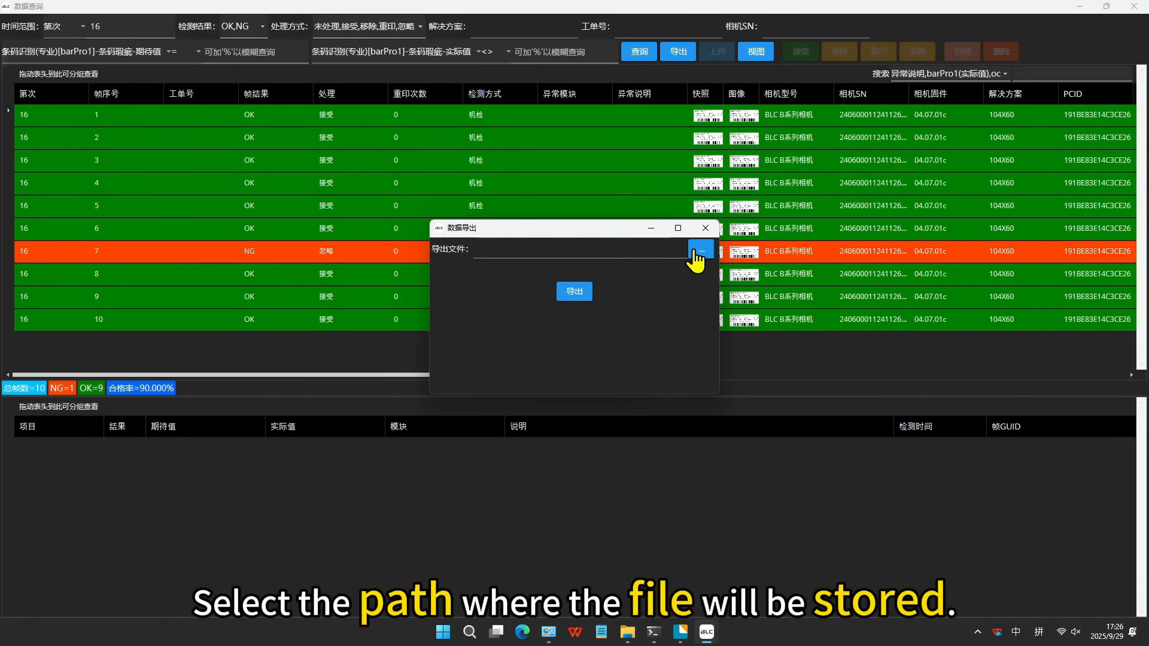
pyautogui.click(700, 249)
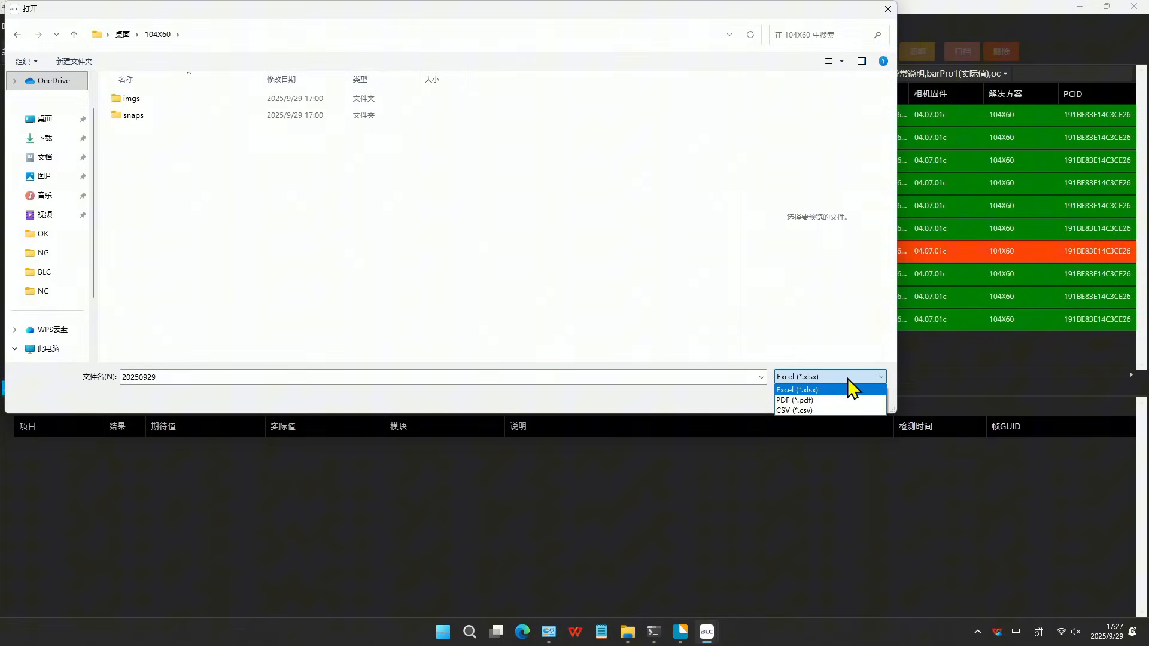
# Step: Export batch 16 as 20250929.xlsx with batch report, details, images and snapshots, then confirm completion
pyautogui.click(797, 388)
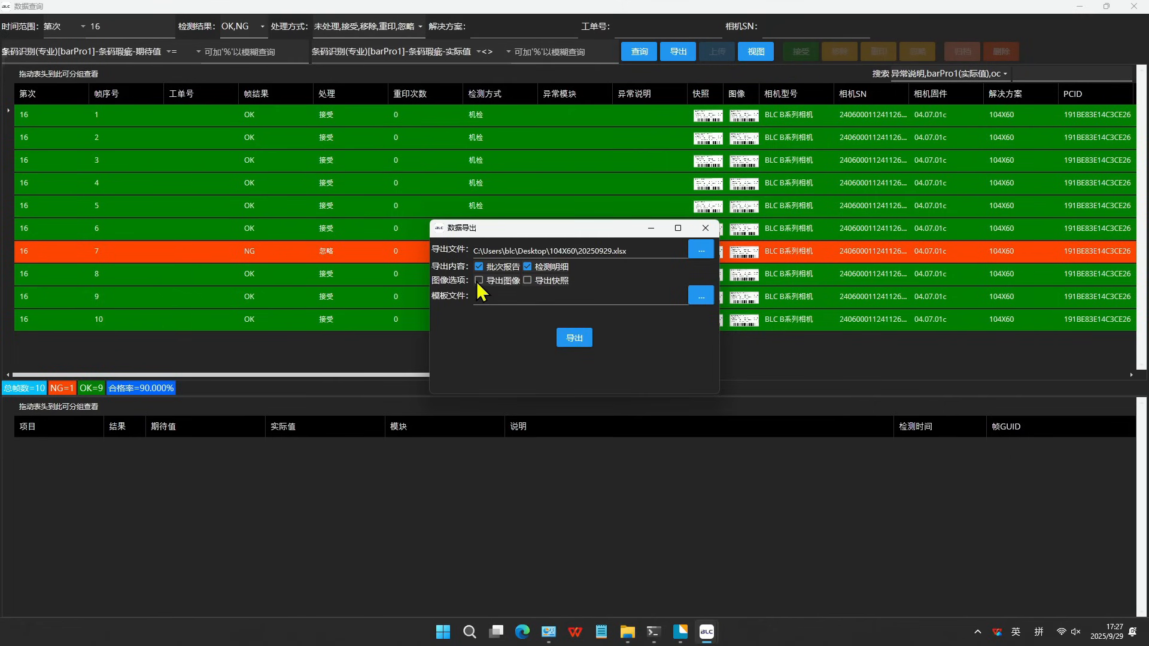
pyautogui.click(479, 280)
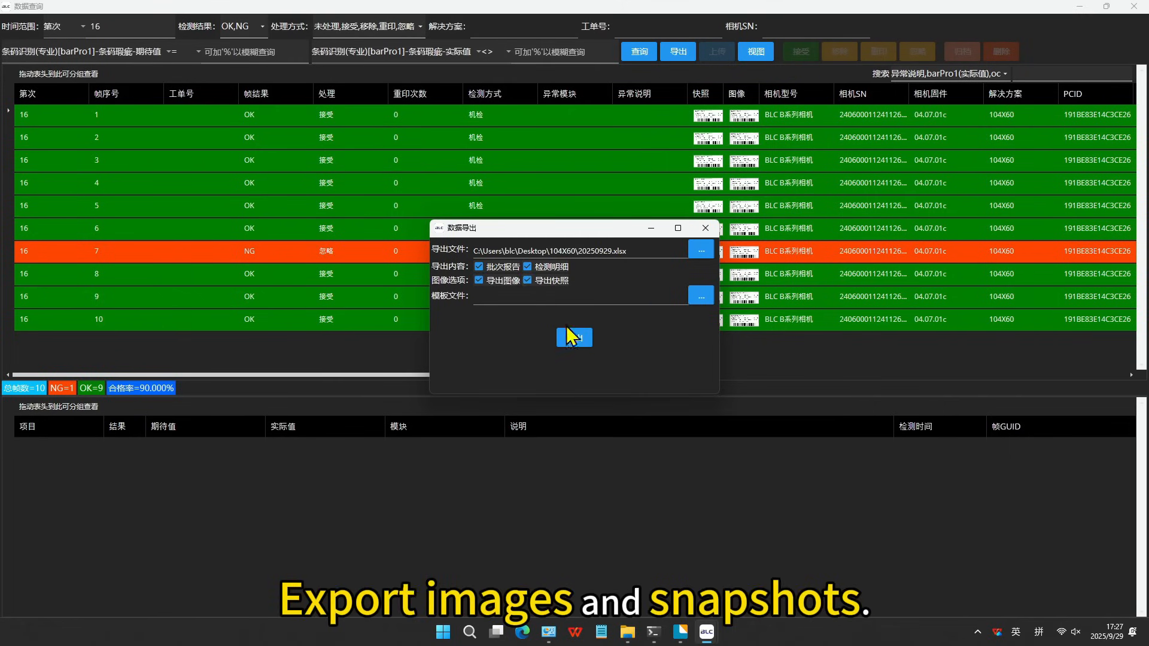
pyautogui.click(573, 336)
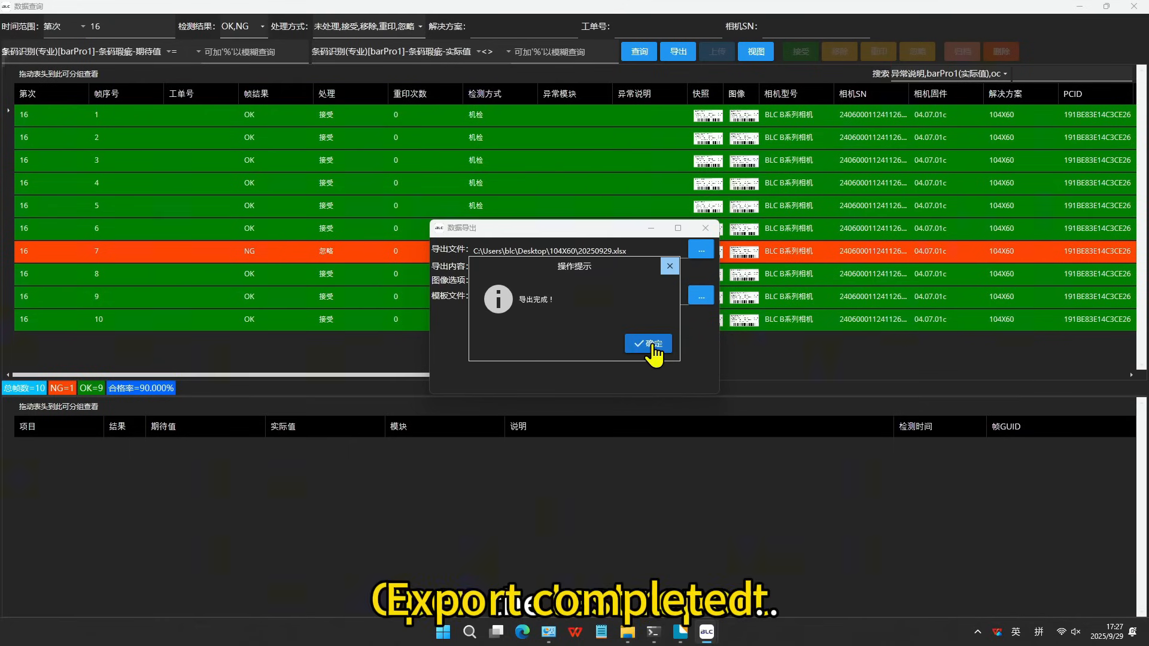
pyautogui.click(647, 343)
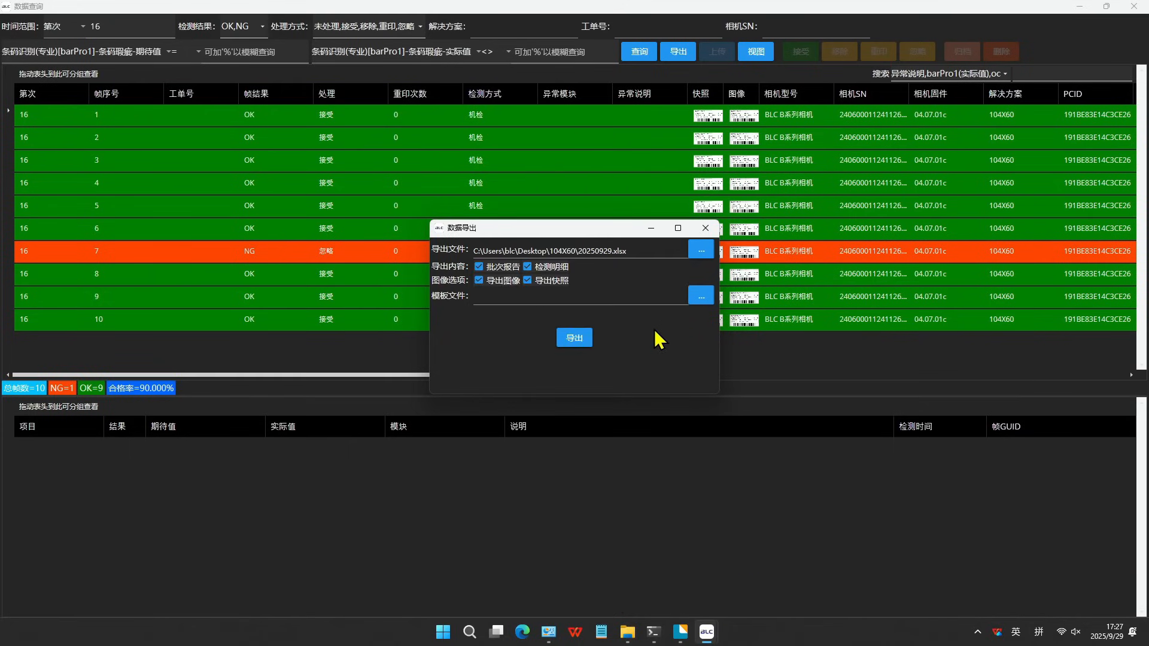
# Step: Open 20250929.xlsx in WPS, view the CheckResult sheet and read frame 7's defect description in I8
pyautogui.click(574, 337)
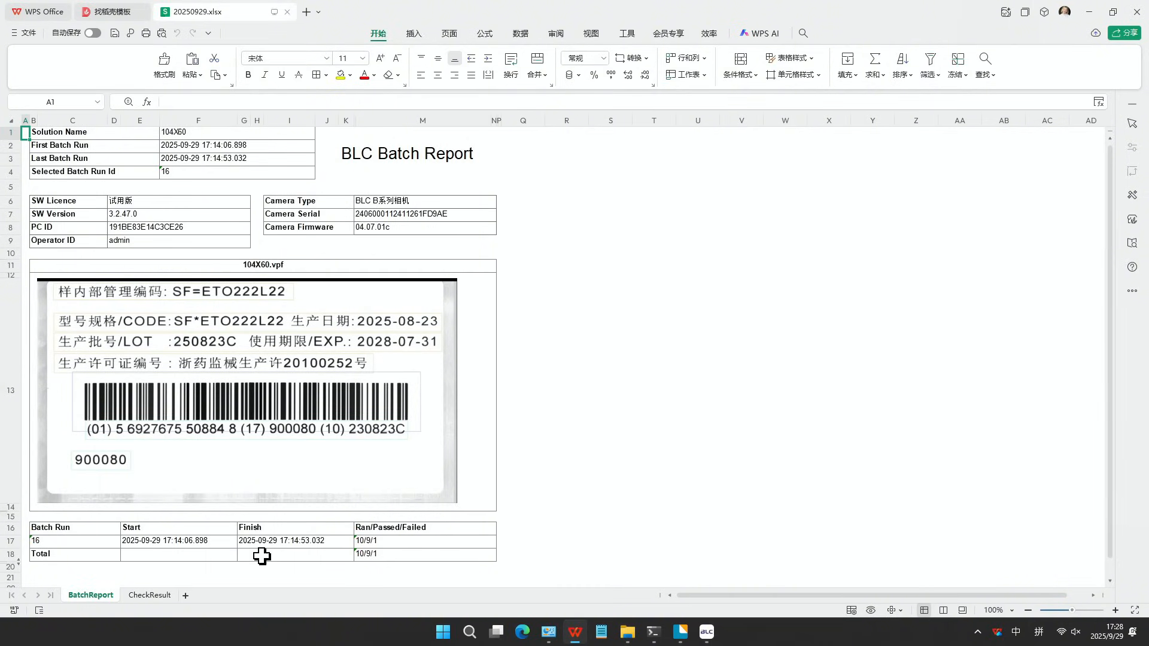
pyautogui.click(150, 594)
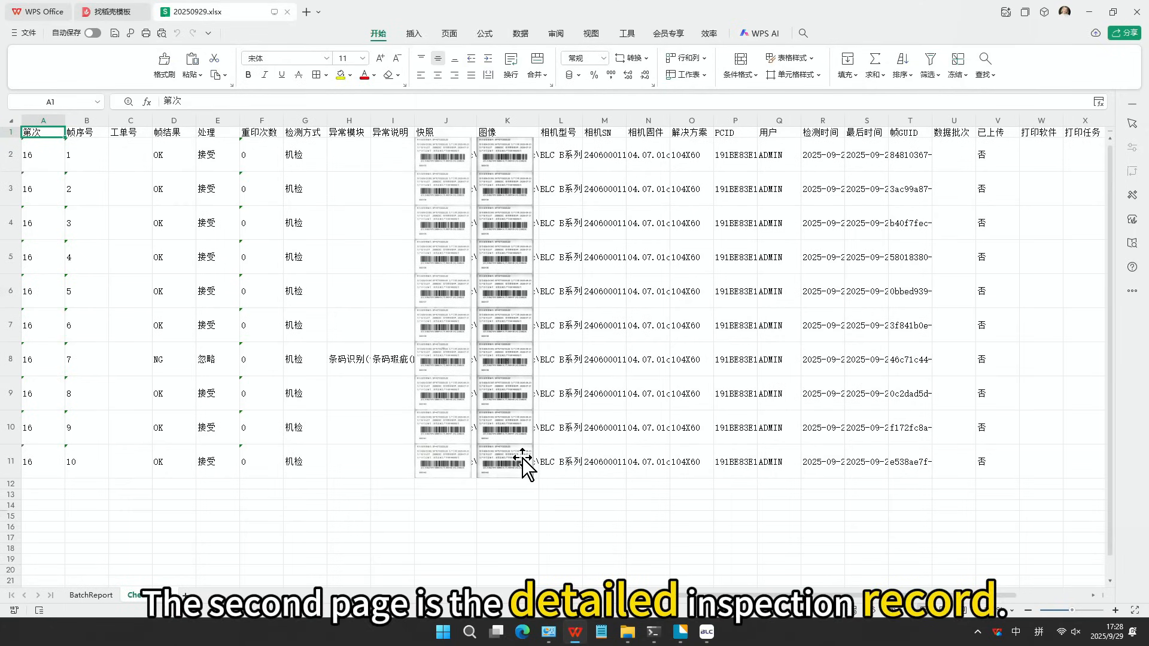
pyautogui.click(150, 595)
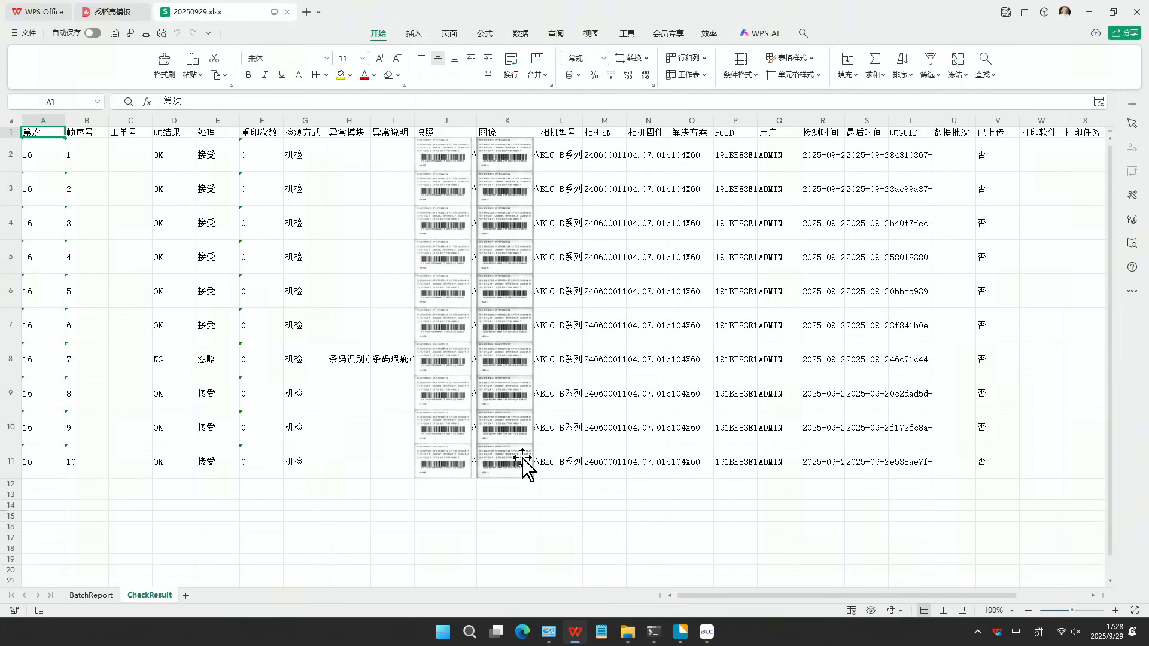
pyautogui.click(391, 359)
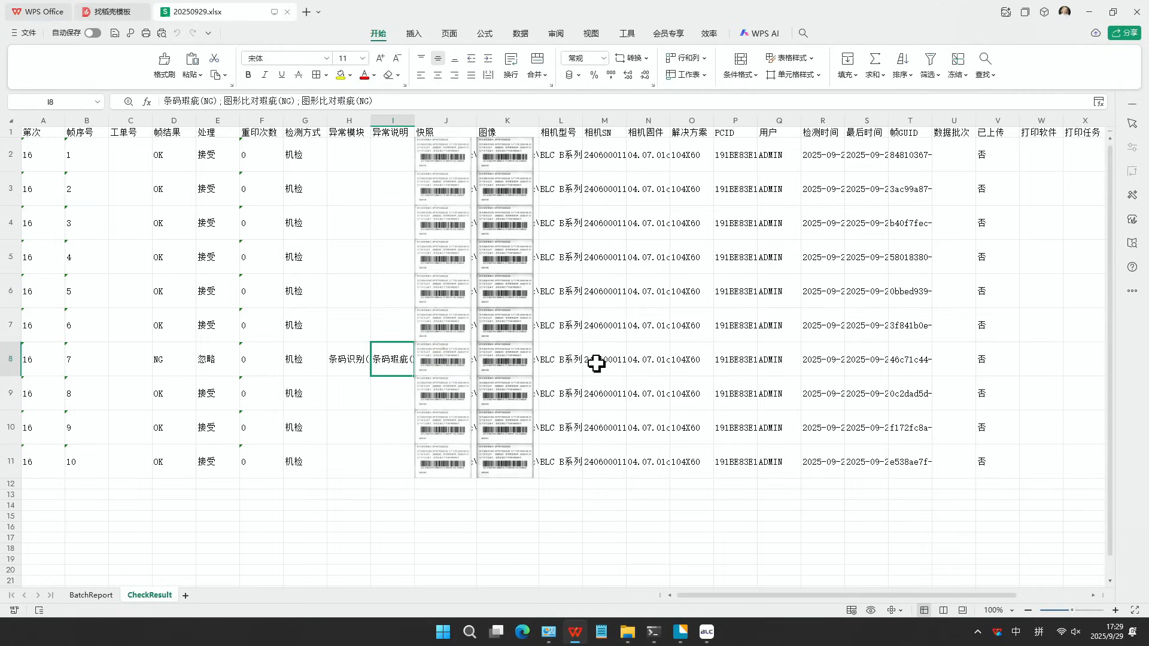